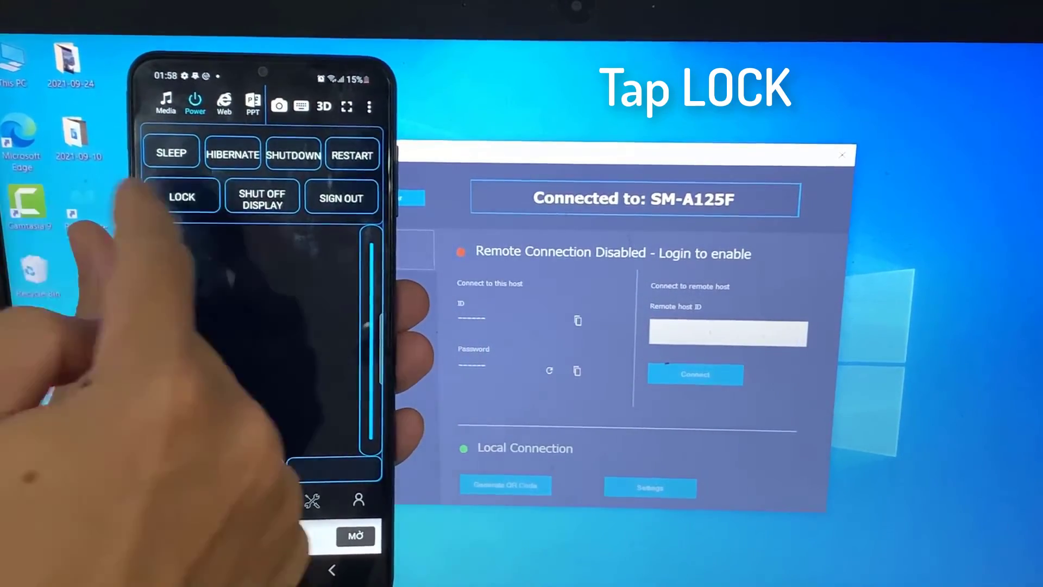
- Tap LOCK under Power to request locking the connected PC
left_click(181, 197)
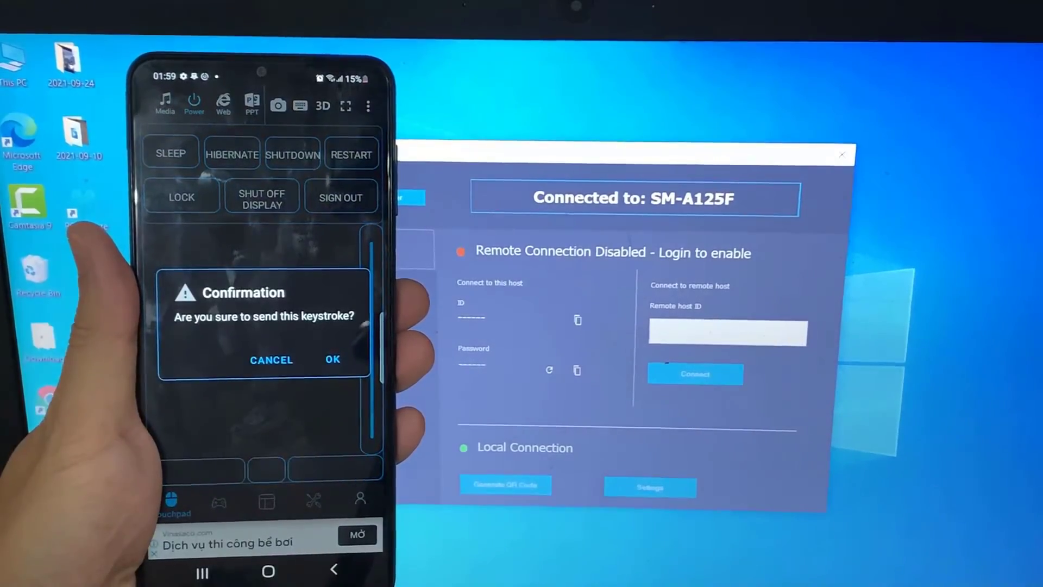